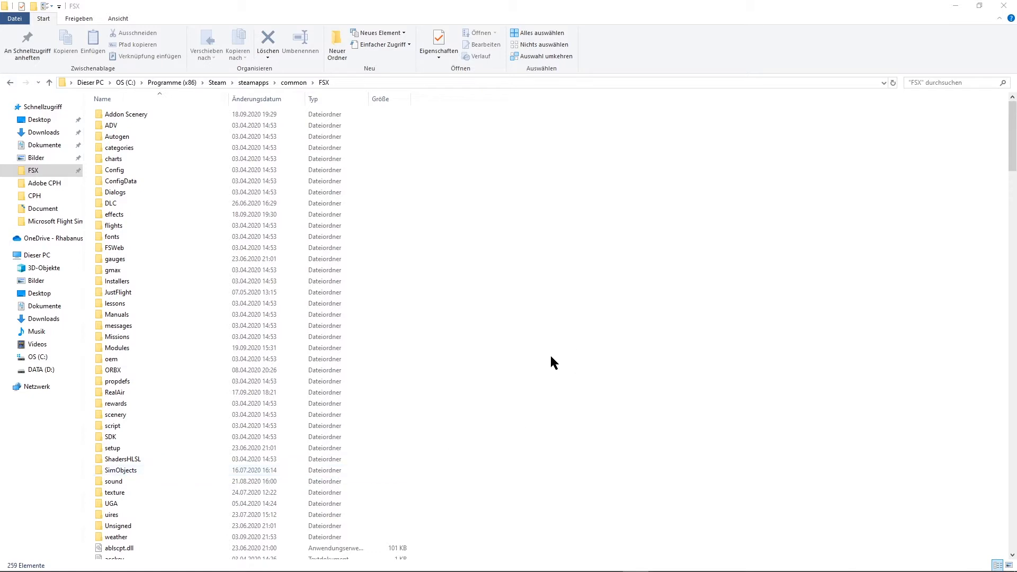
mouse_move(354, 470)
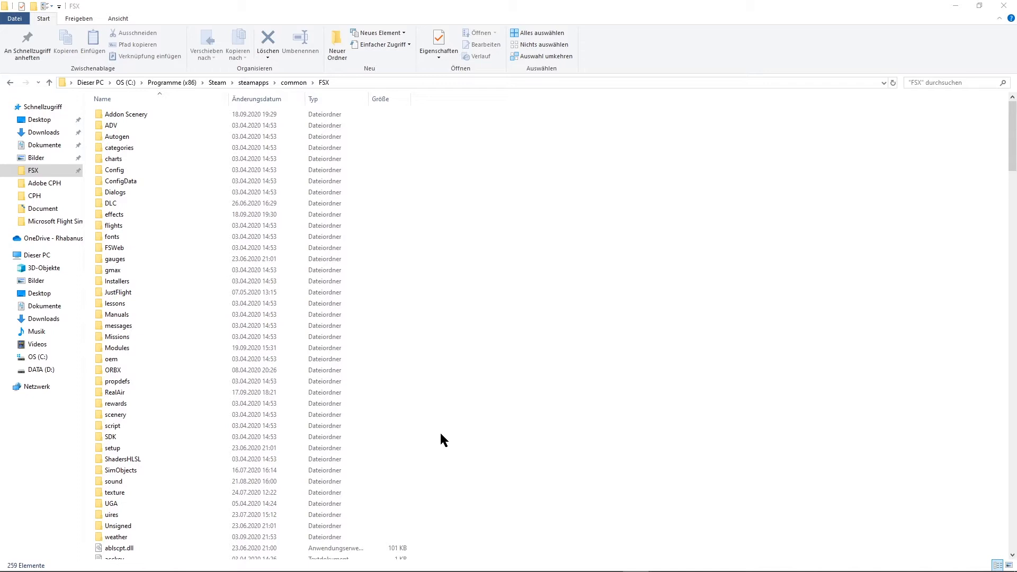
mouse_move(437, 416)
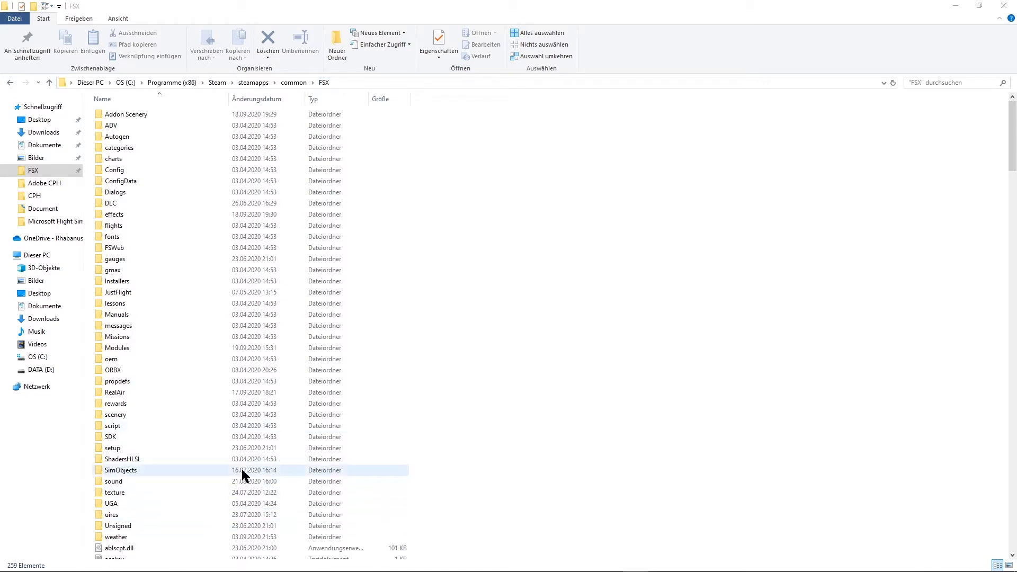
Open the FSX SimObjects folder and go into the IVAO_MTL traffic library folder.
double_click(120, 470)
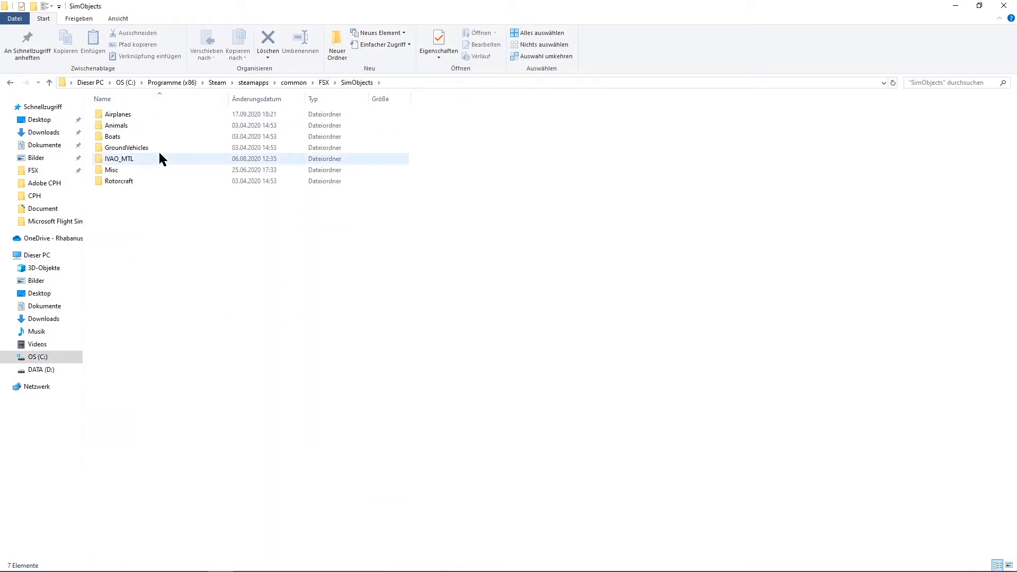
double_click(119, 158)
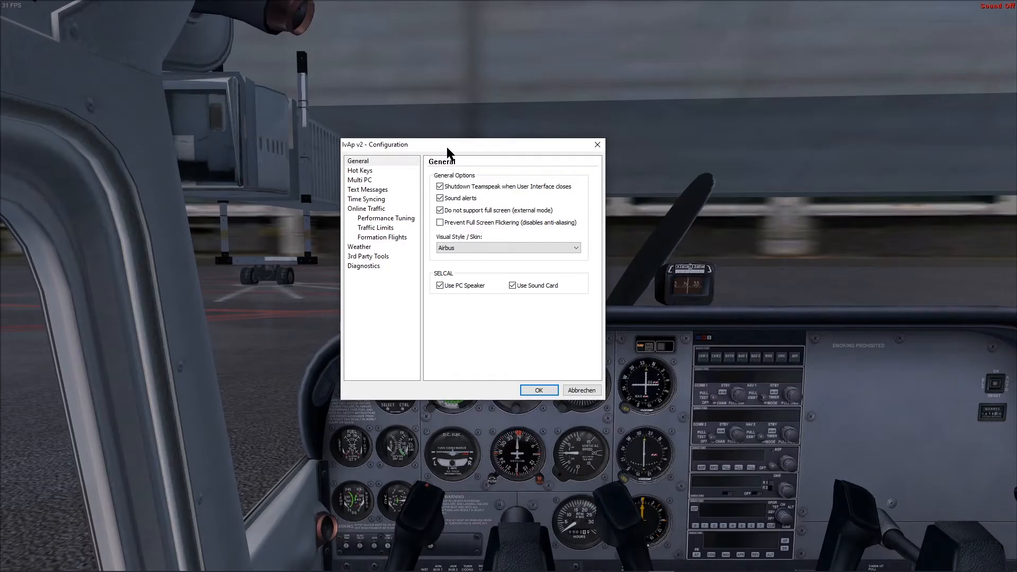
mouse_move(423, 175)
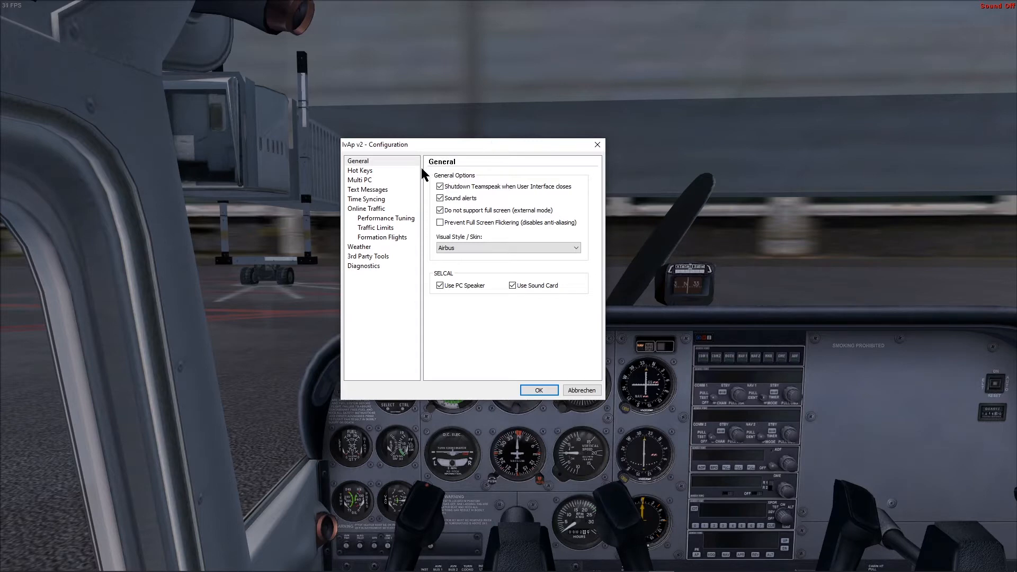
mouse_move(370, 216)
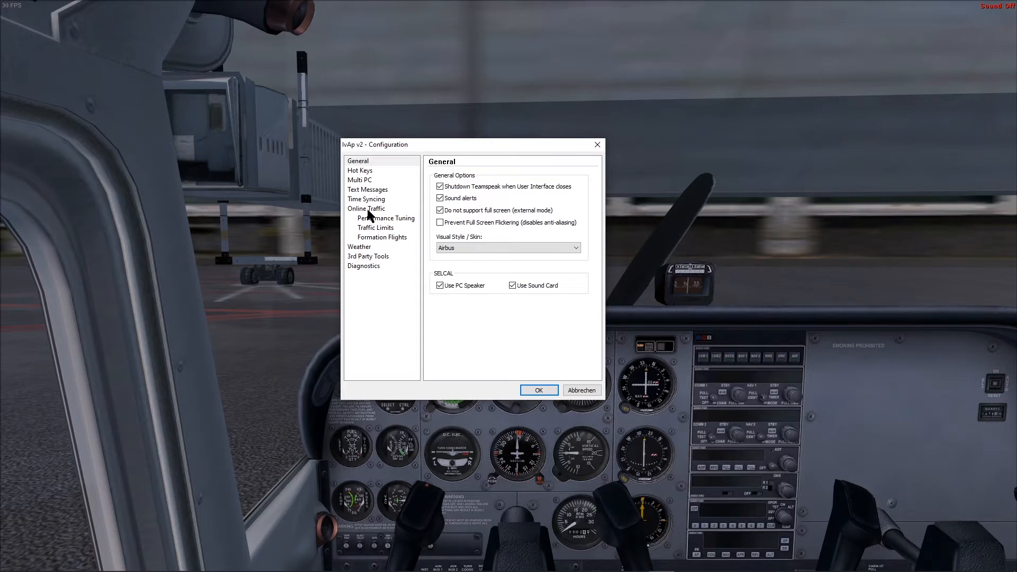
mouse_move(395, 160)
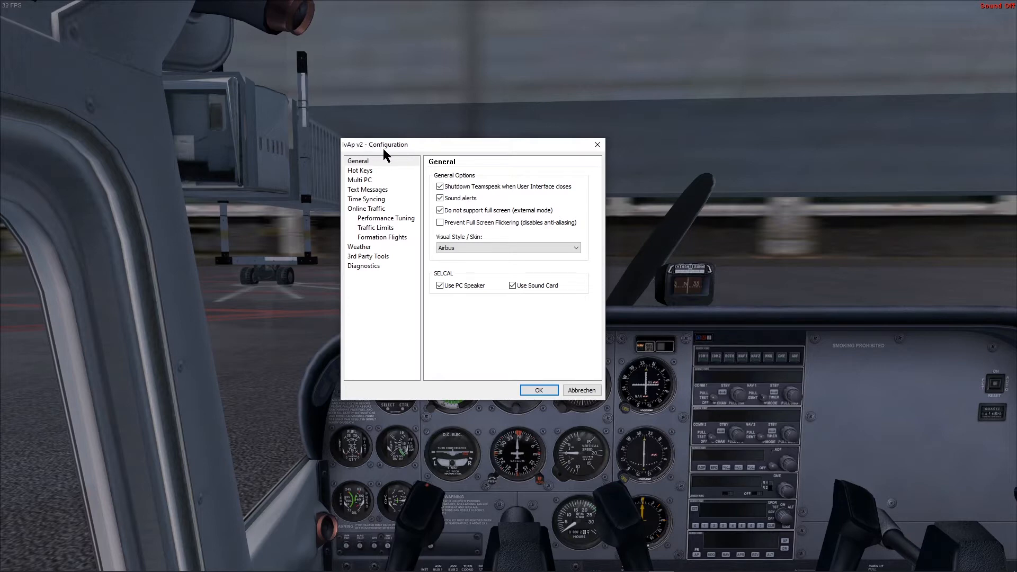
mouse_move(399, 210)
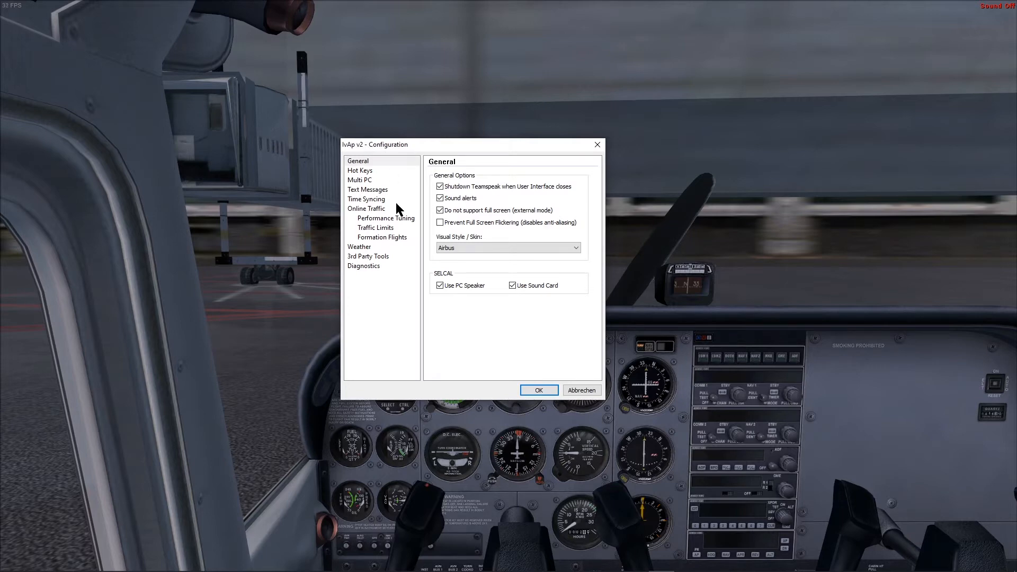
Show the Online Traffic page and confirm Show Online Traffic is ticked.
click(366, 209)
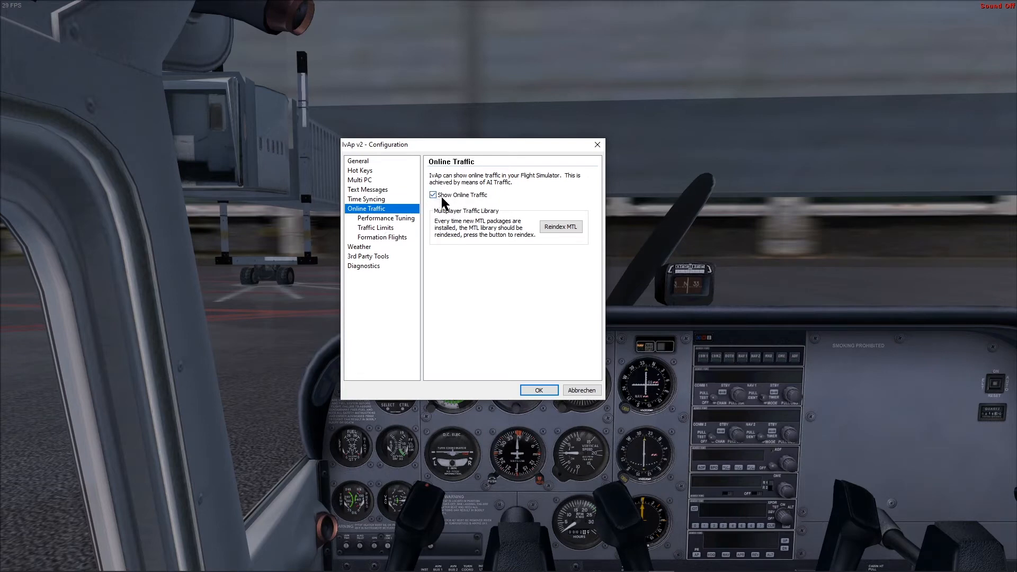
mouse_move(474, 211)
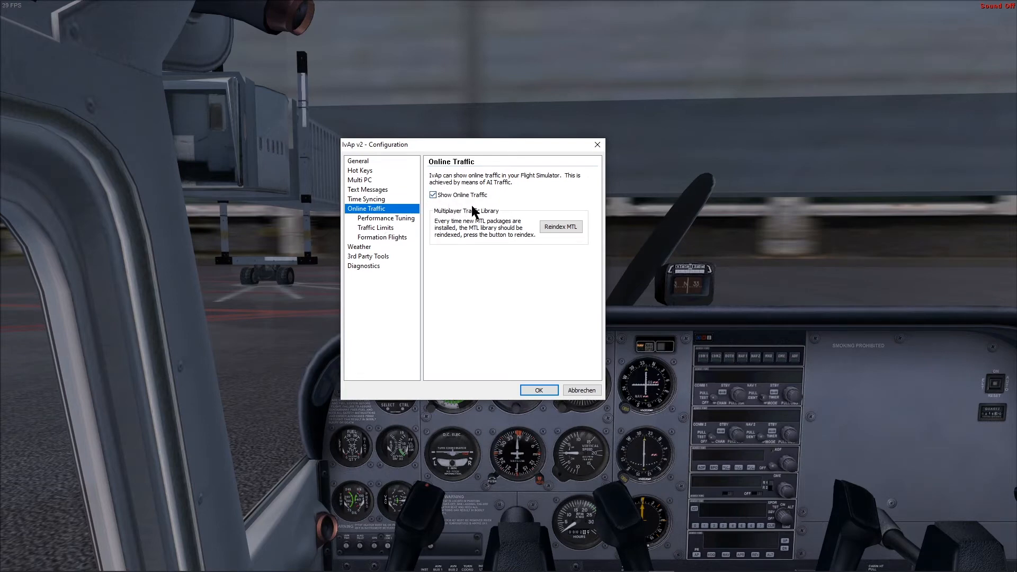
mouse_move(533, 195)
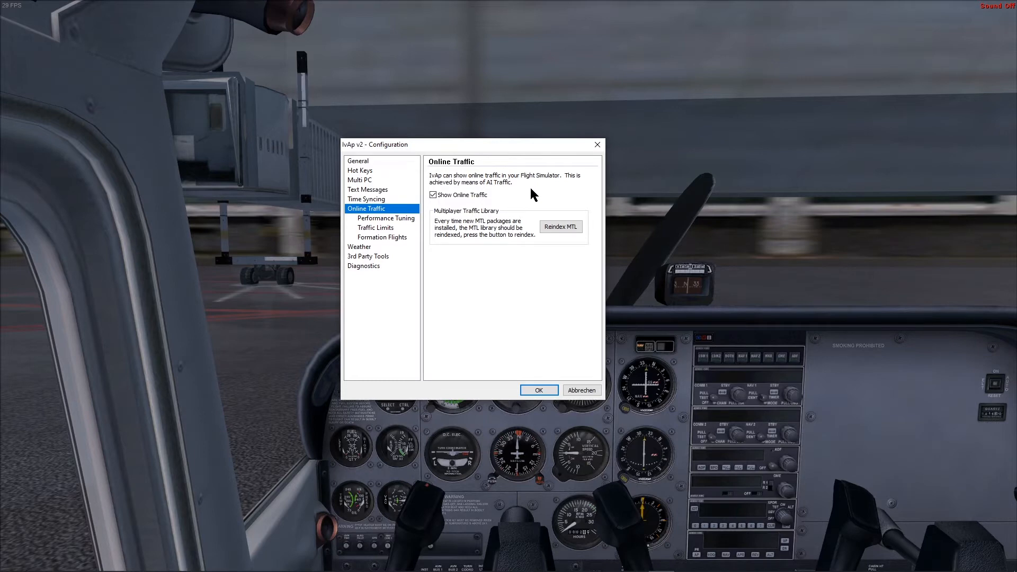
mouse_move(563, 242)
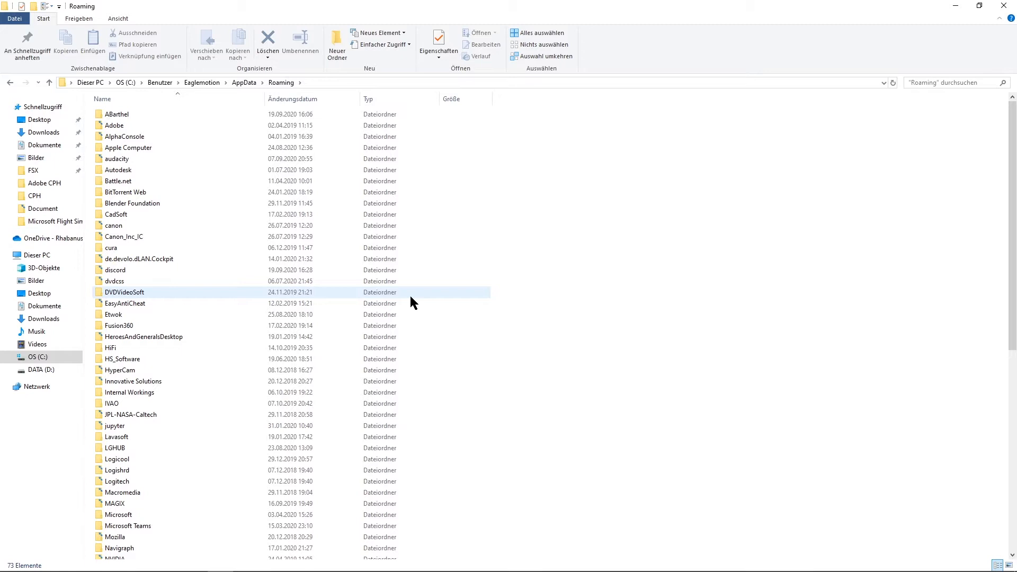
Bring up the Run box to reach the user's AppData Roaming folder.
click(120, 369)
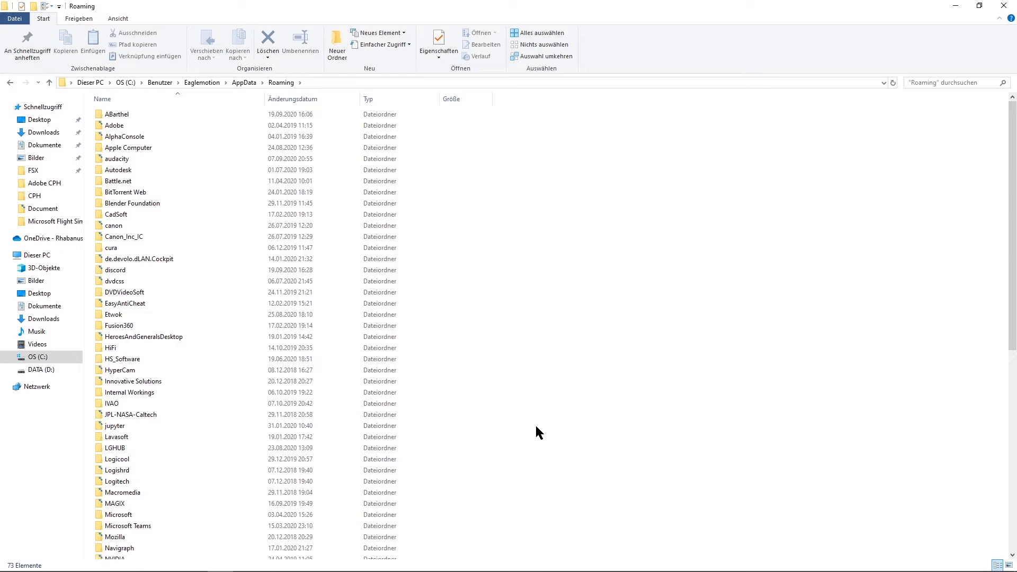
mouse_move(567, 456)
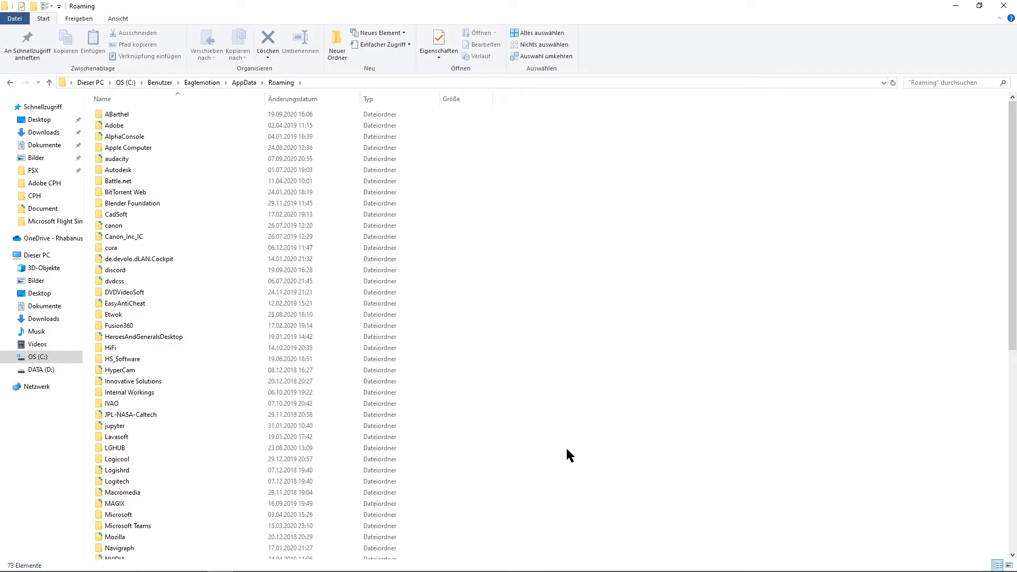
mouse_move(599, 449)
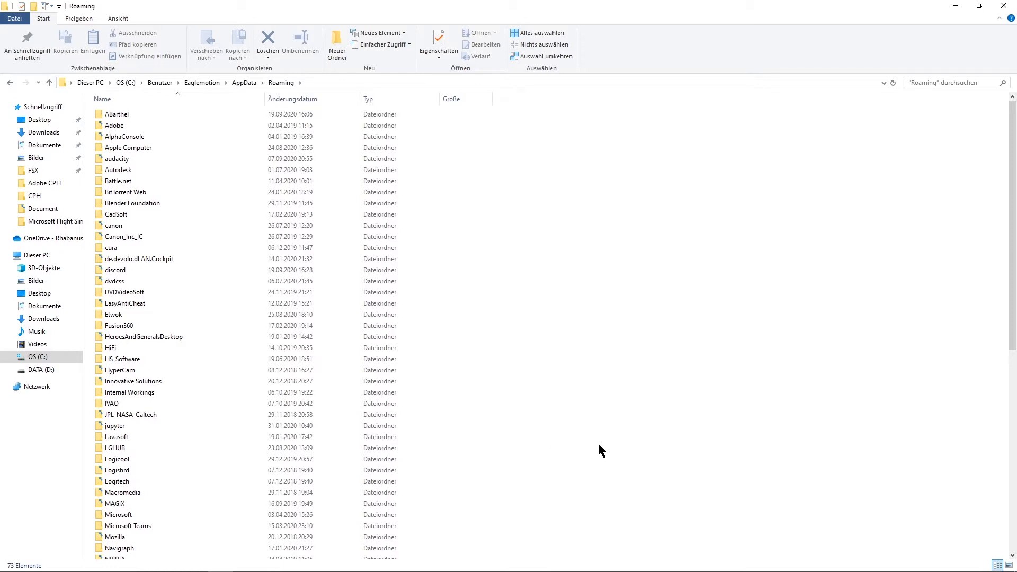
mouse_move(559, 444)
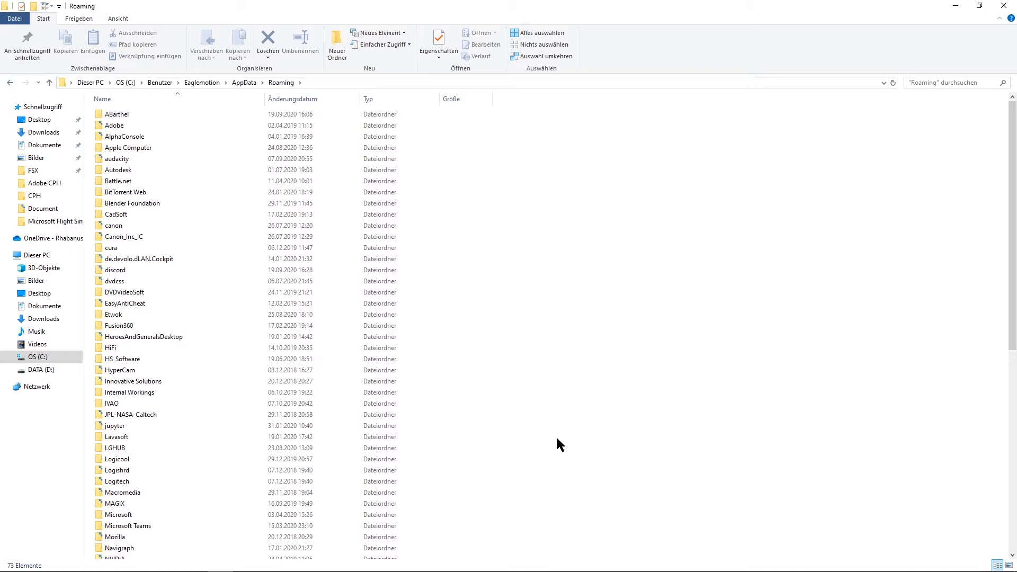
mouse_move(526, 380)
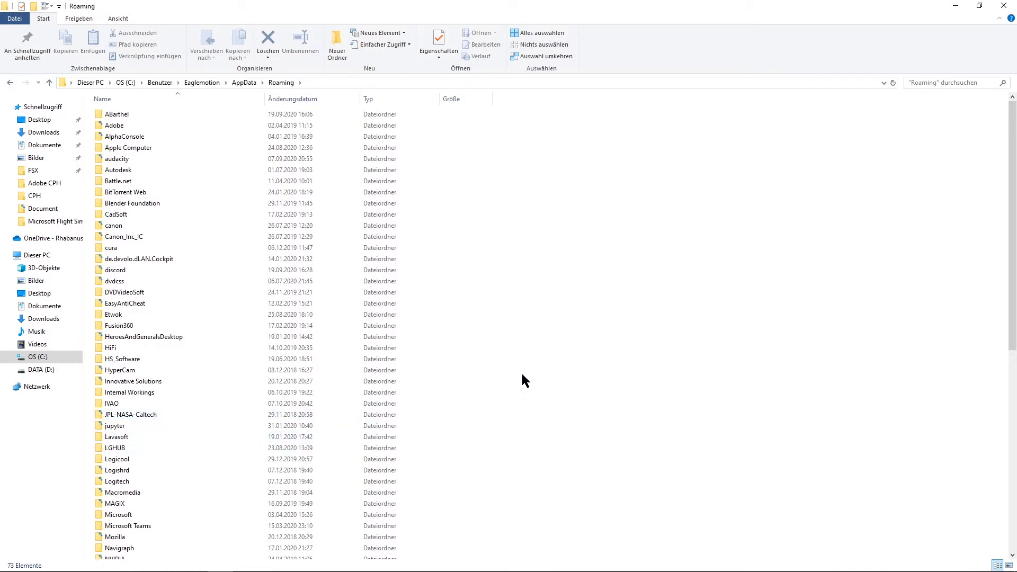
key(Win+r)
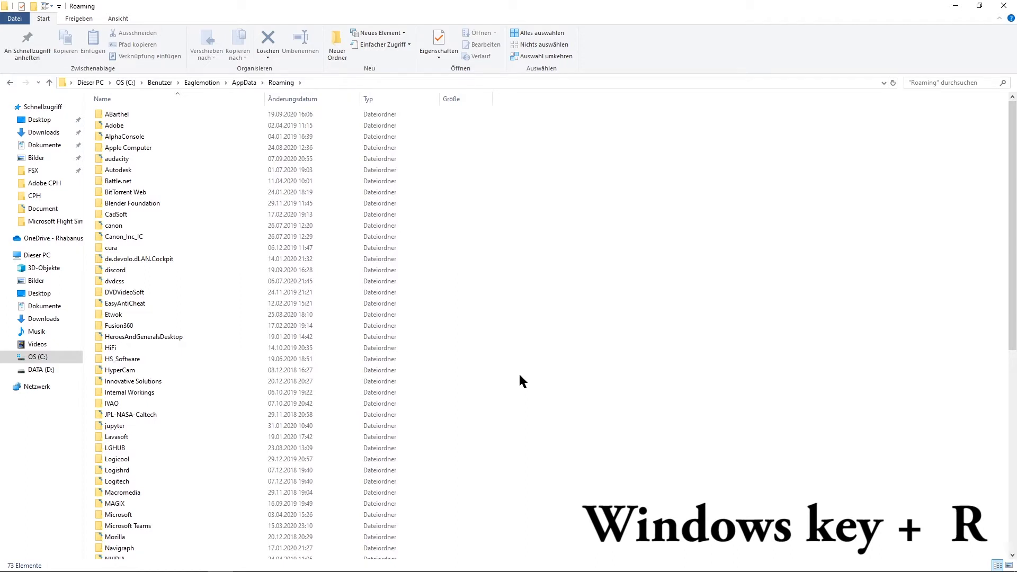
Run the appdata location and browse into Roaming\Microsoft\FSX-SE.
key(win+r)
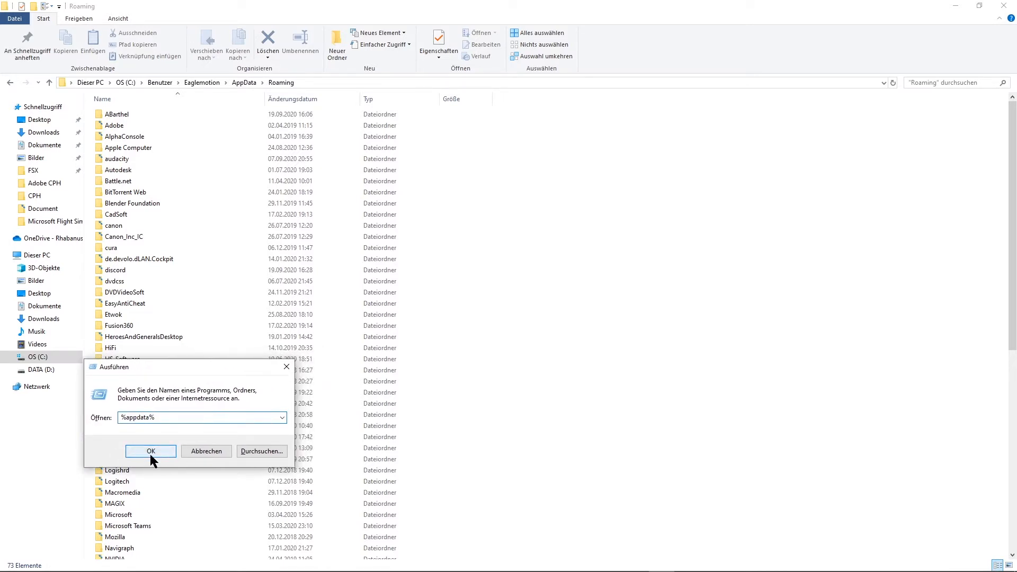
click(151, 452)
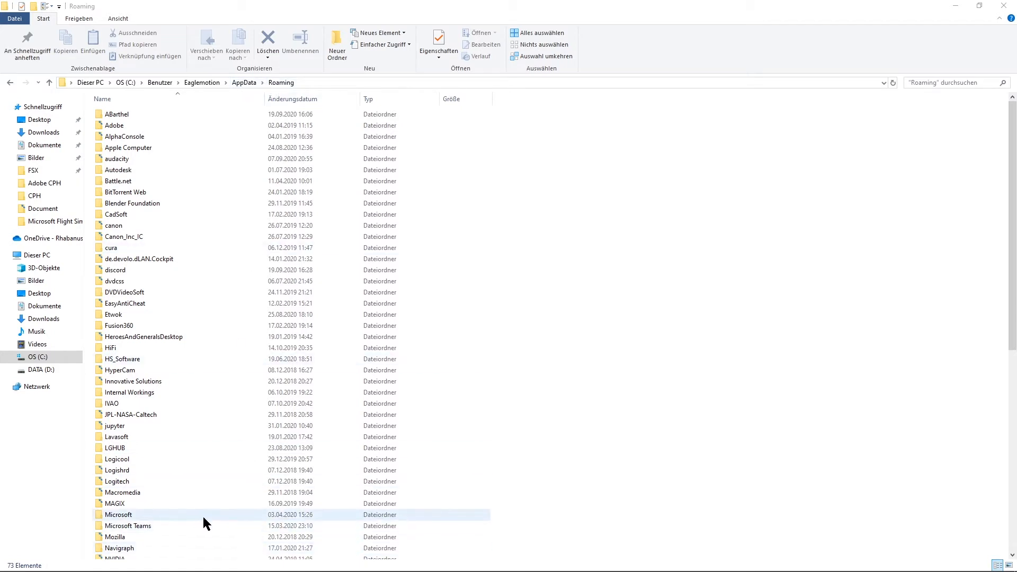
double_click(117, 515)
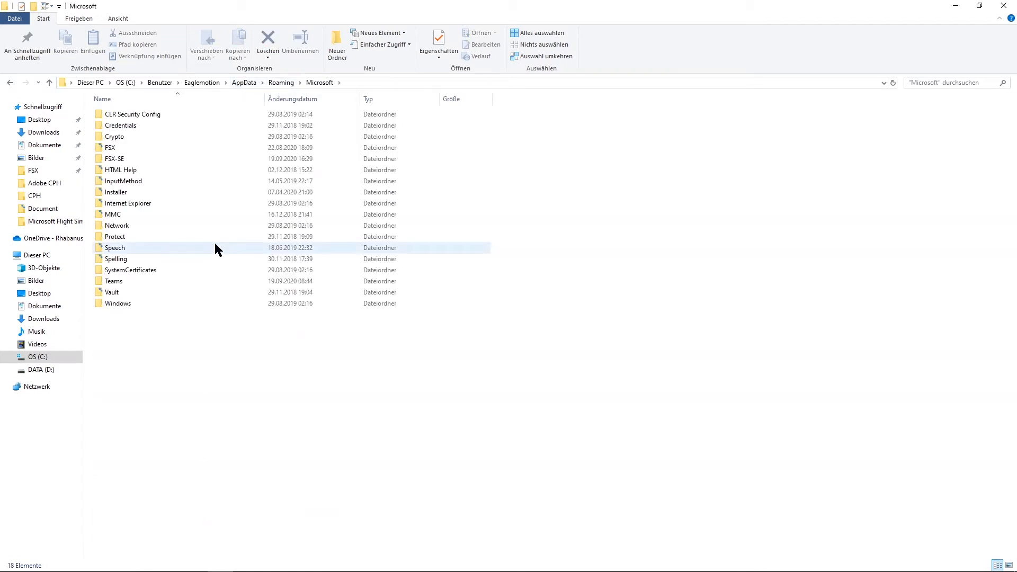
click(110, 148)
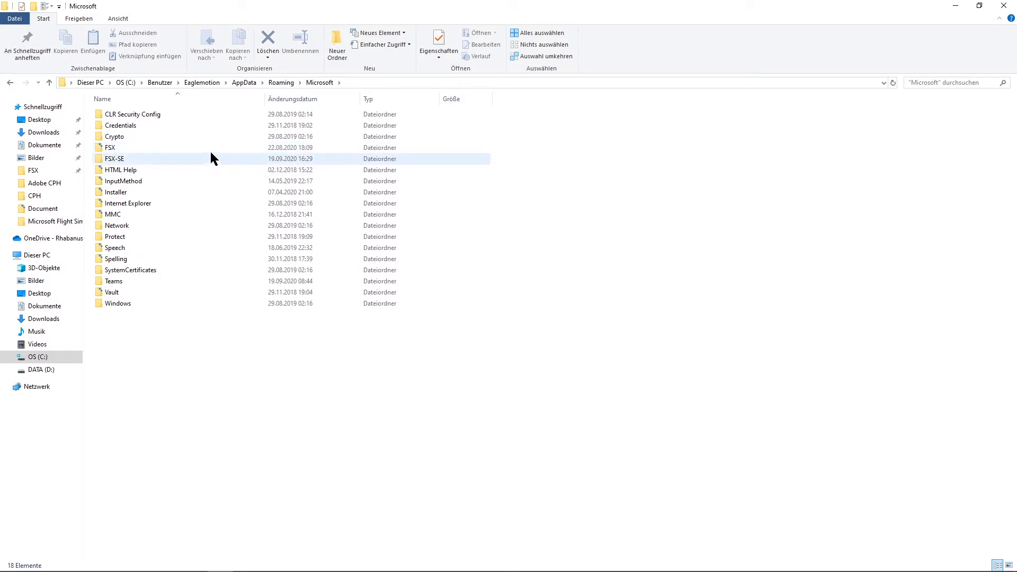
mouse_move(214, 161)
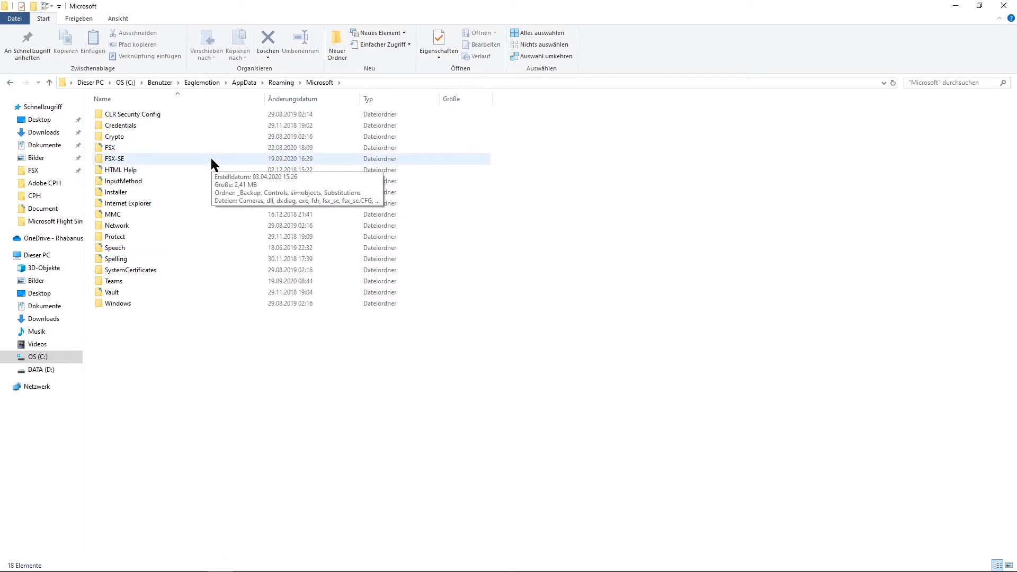
mouse_move(192, 159)
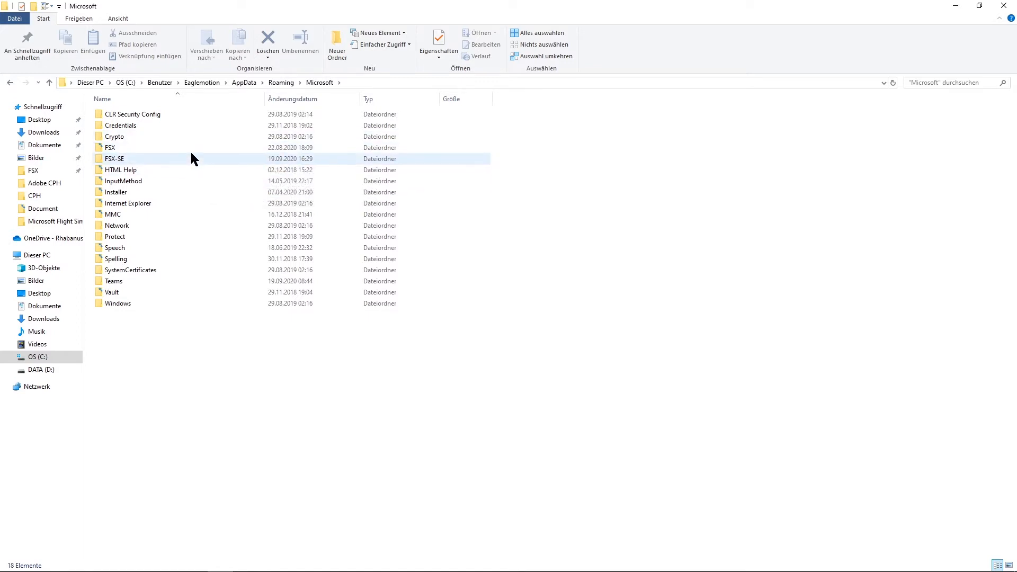
mouse_move(192, 161)
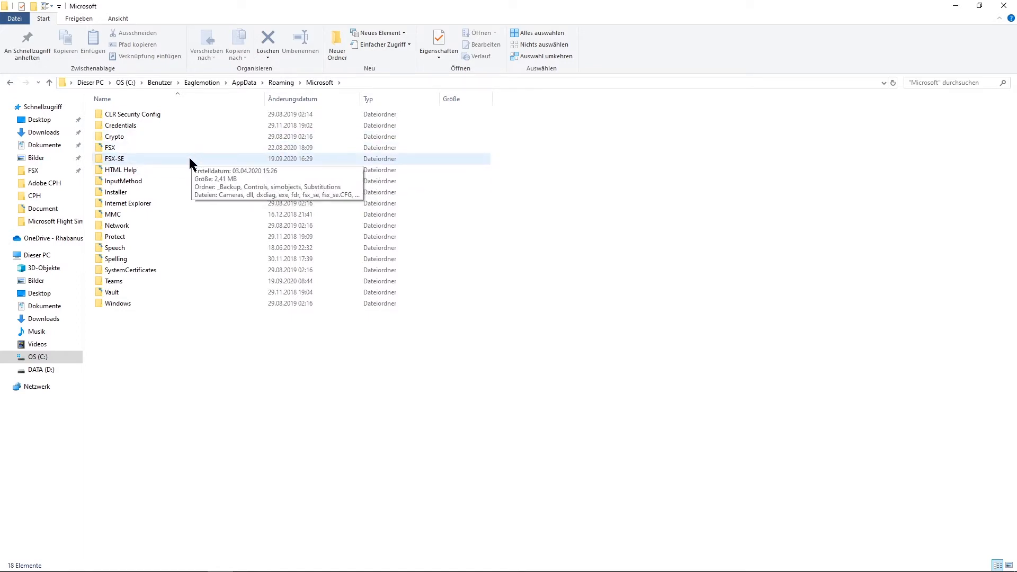
double_click(113, 158)
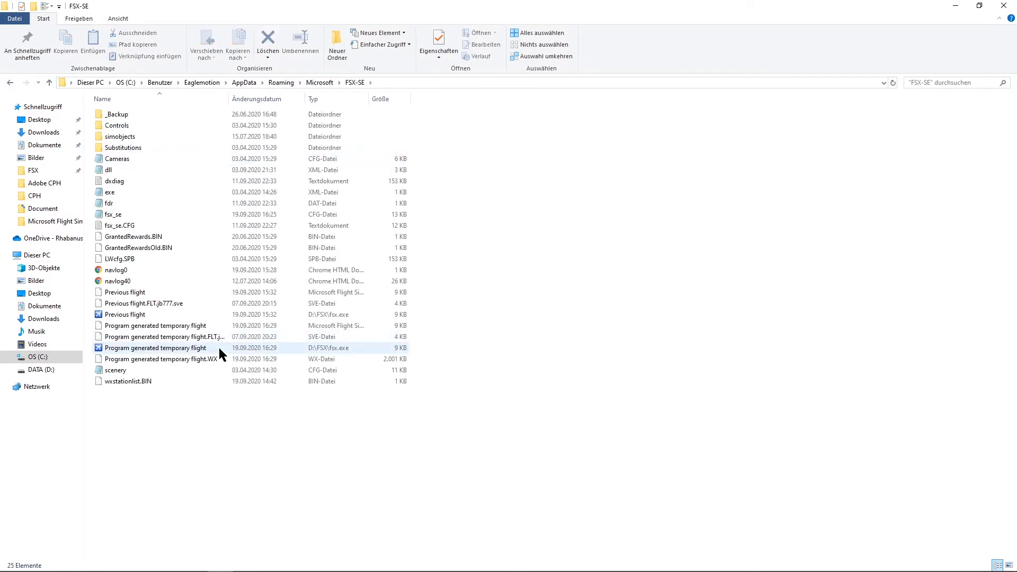
Select the fsx_se.cfg configuration file and open it in the text editor.
click(108, 170)
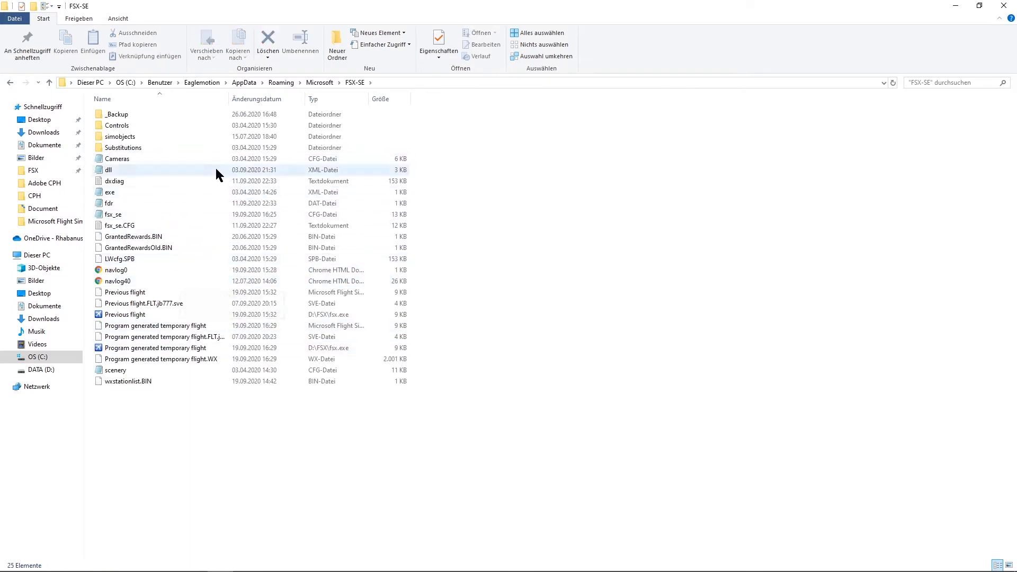
click(119, 224)
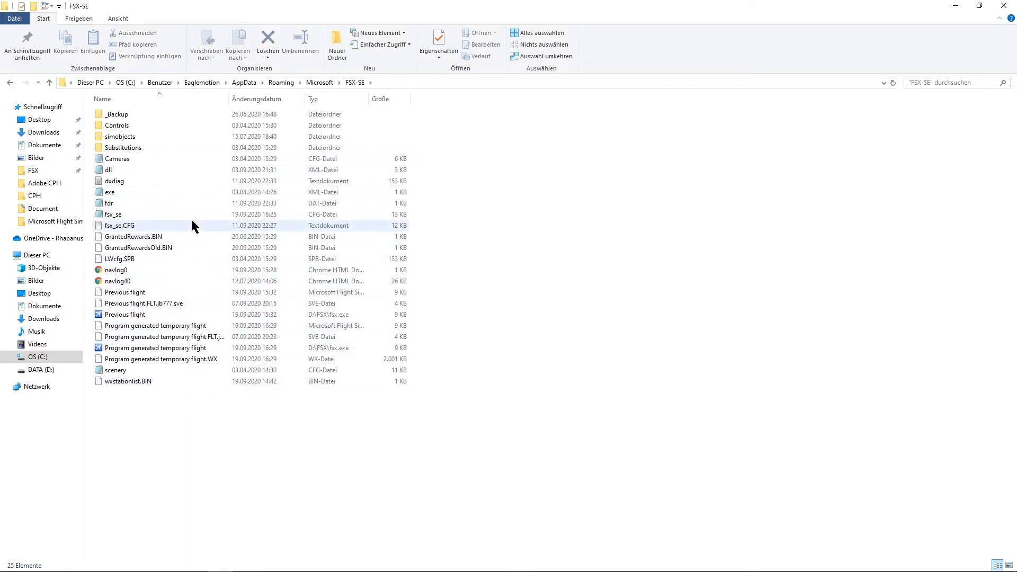
click(113, 214)
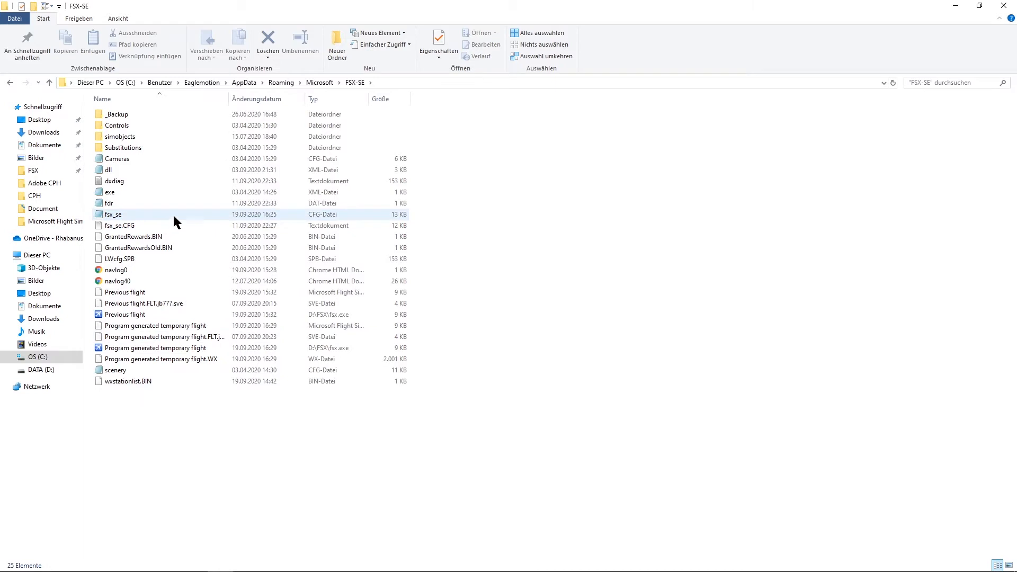
mouse_move(134, 214)
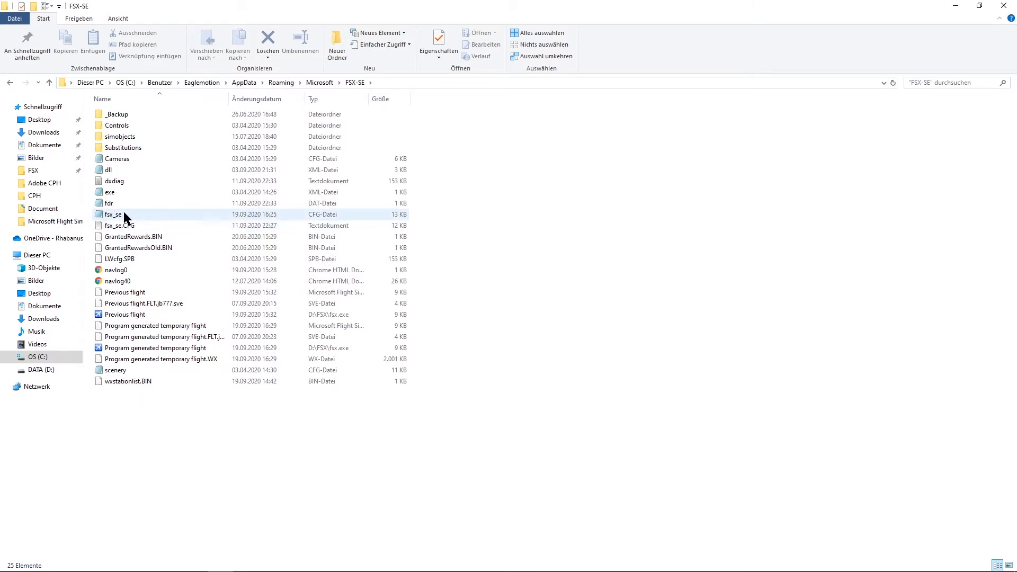
mouse_move(143, 217)
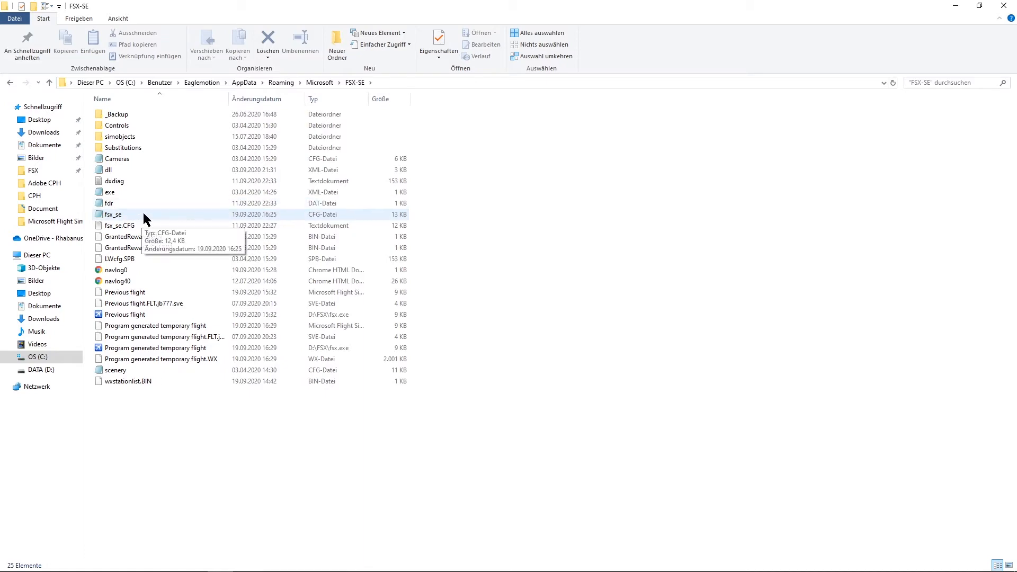
click(114, 214)
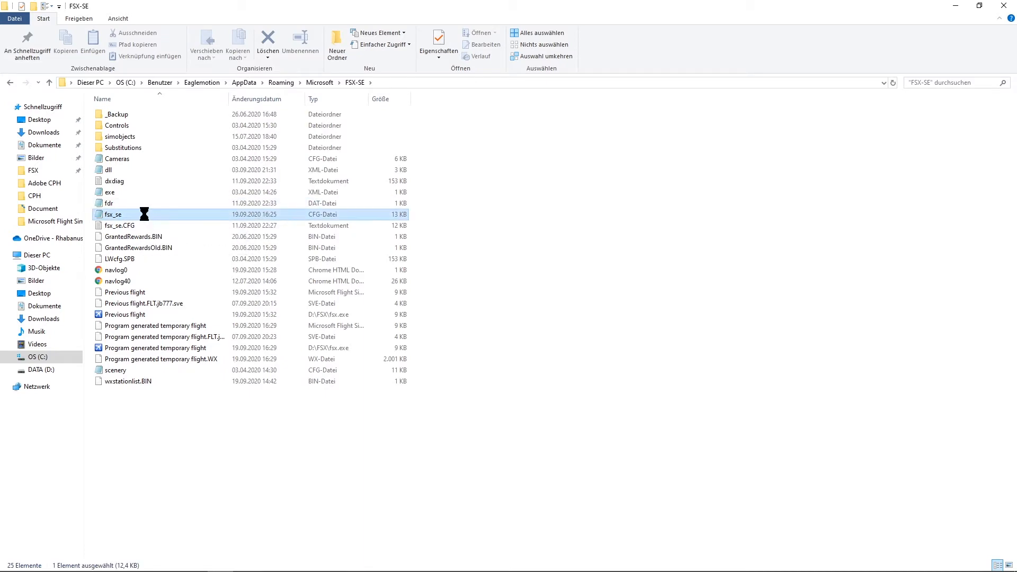
double_click(113, 214)
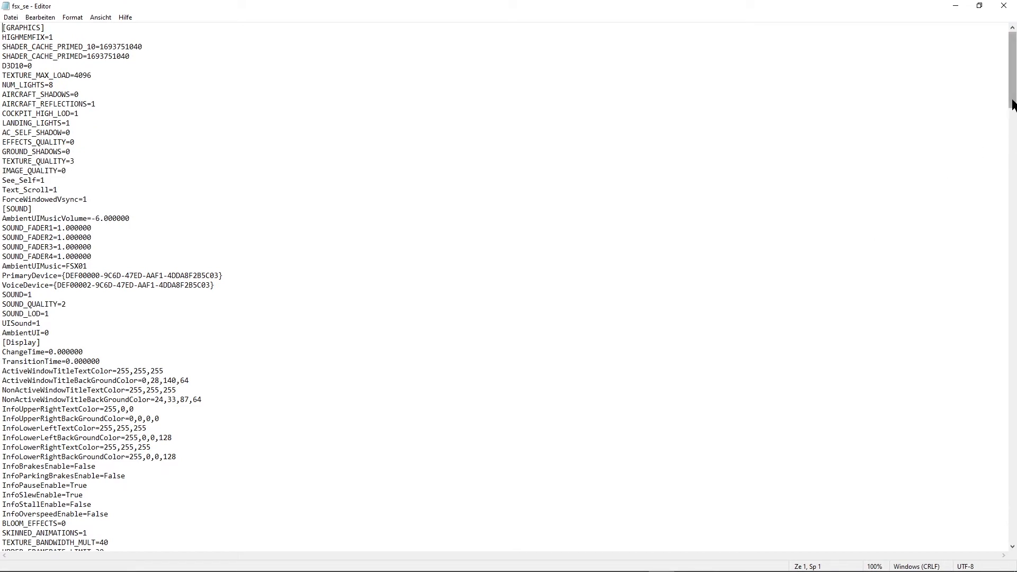
scroll(down, 3)
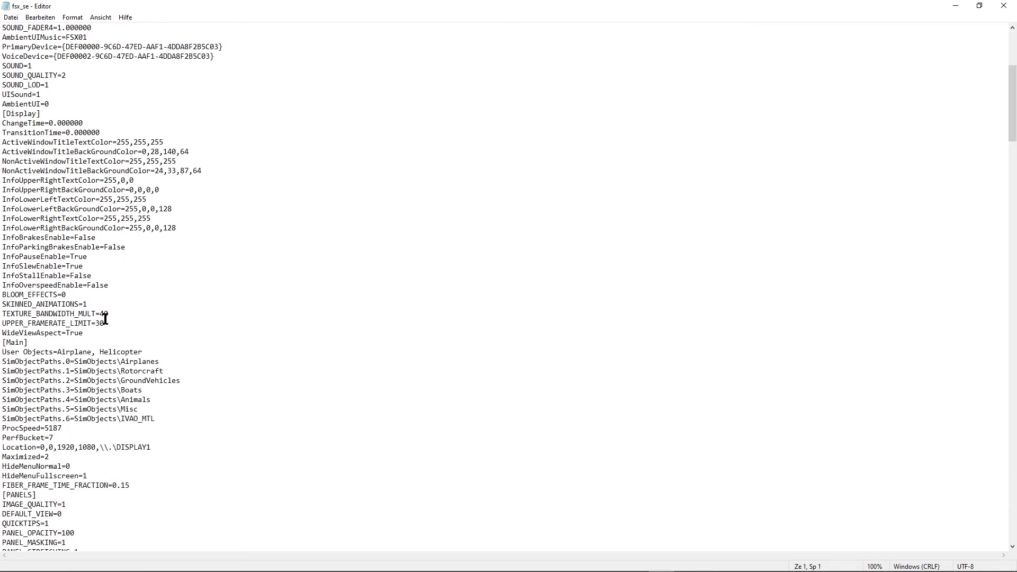
double_click(14, 342)
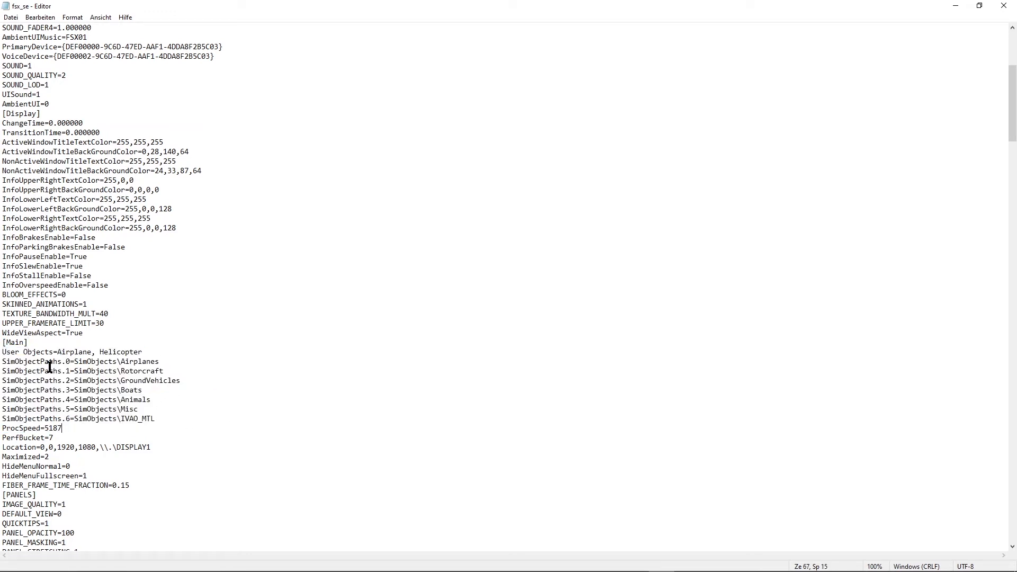
mouse_move(180, 392)
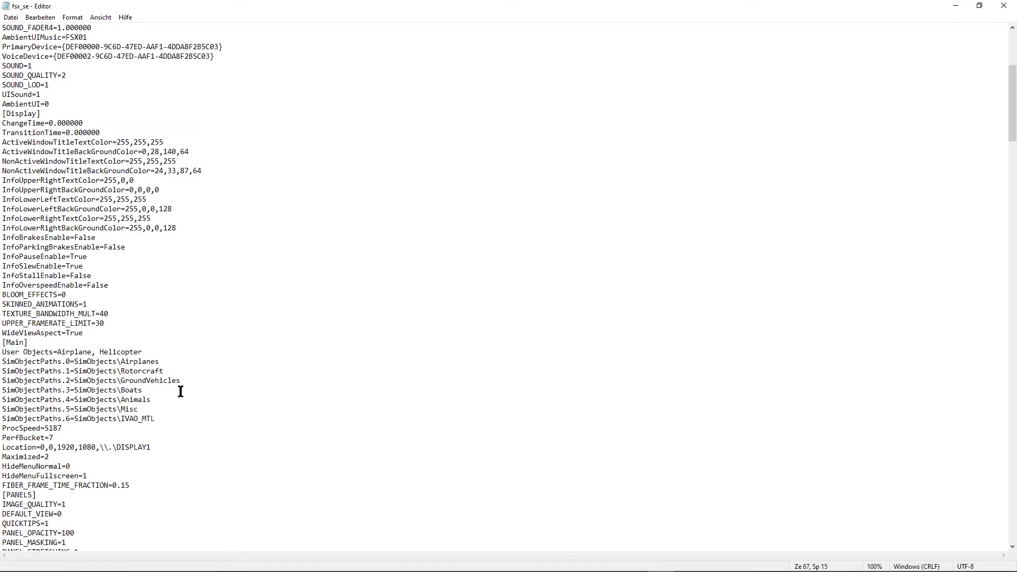
click(154, 419)
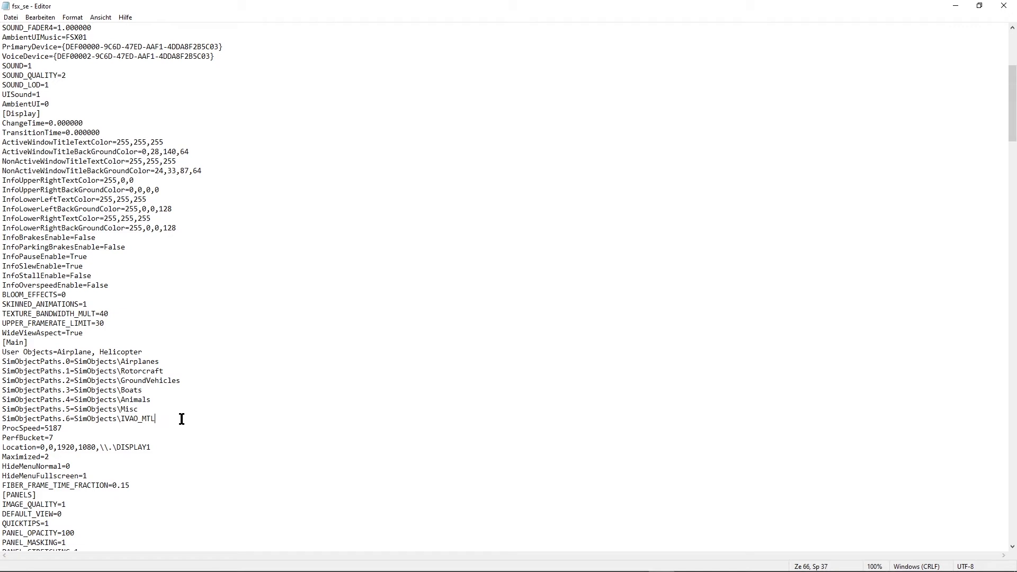
double_click(130, 400)
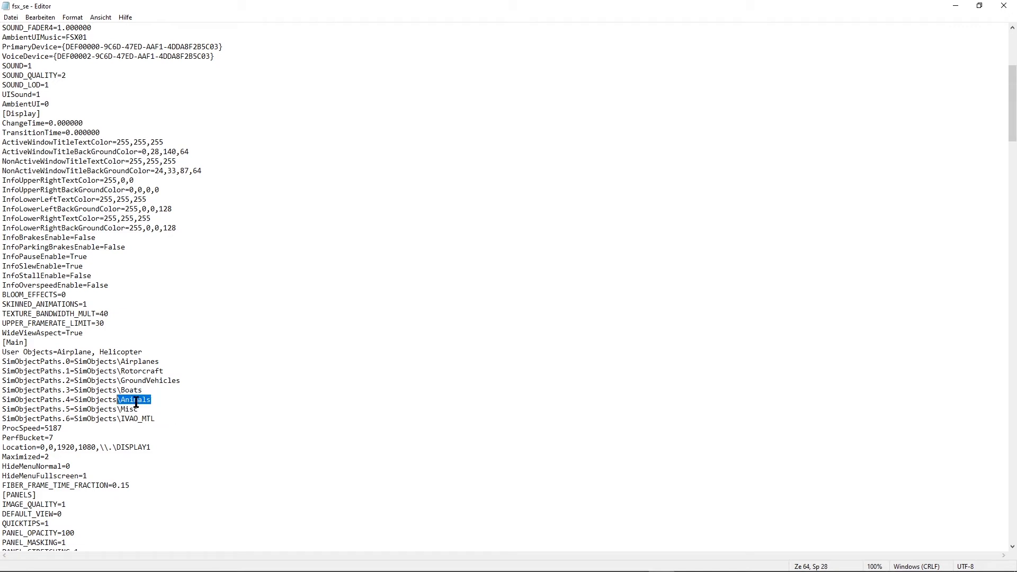
click(158, 415)
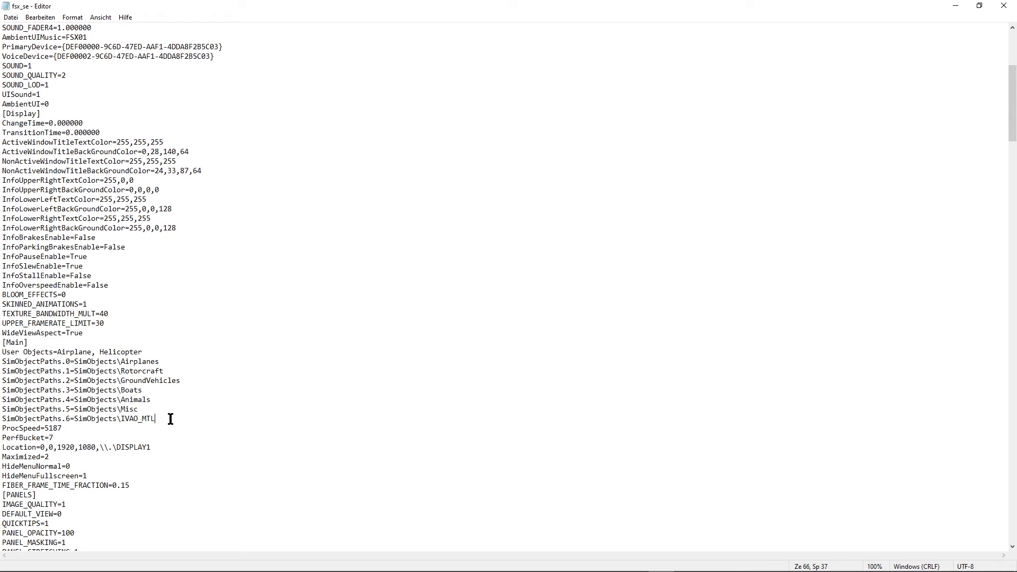
mouse_move(192, 410)
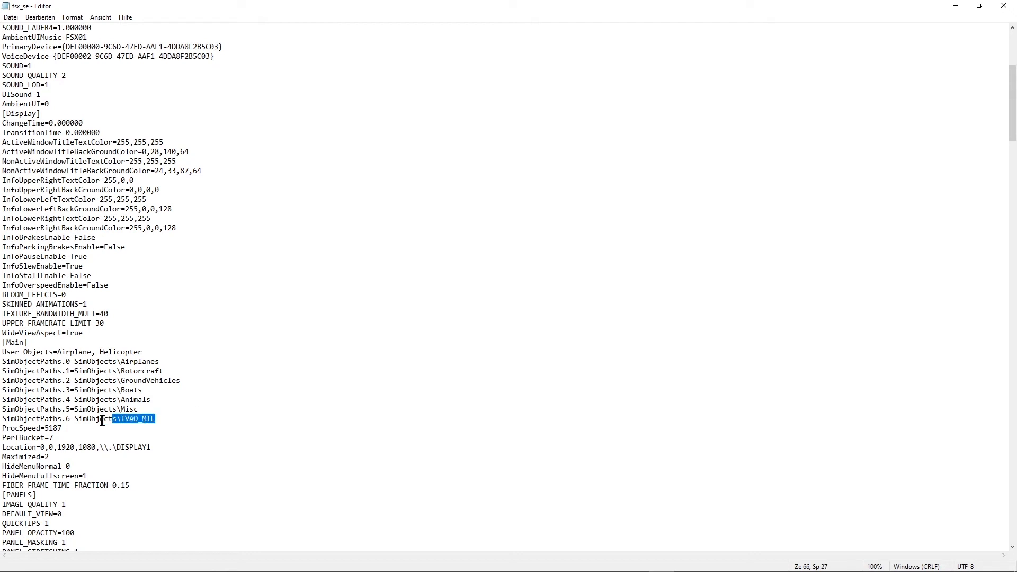
click(154, 418)
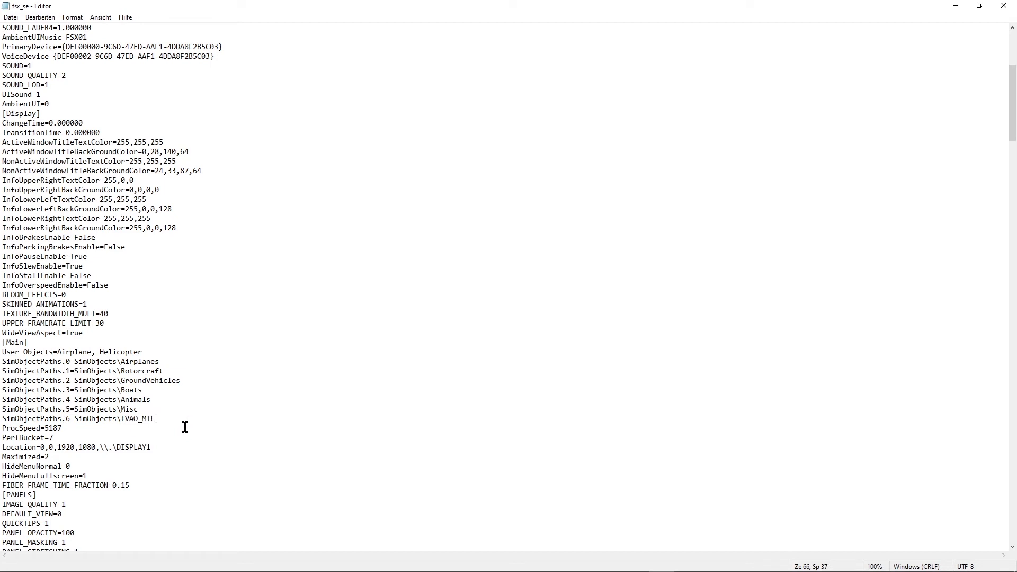
mouse_move(201, 426)
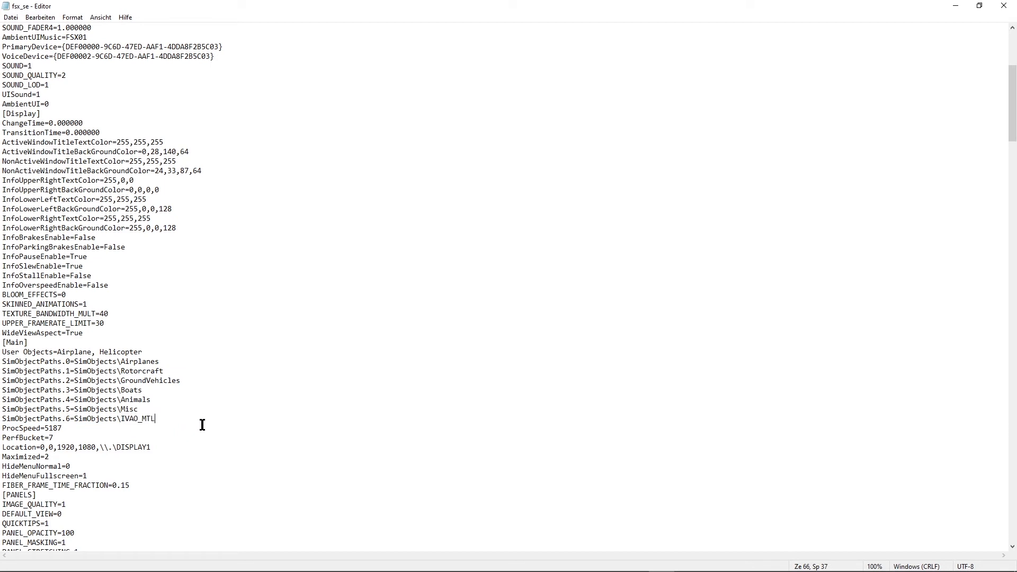
mouse_move(178, 420)
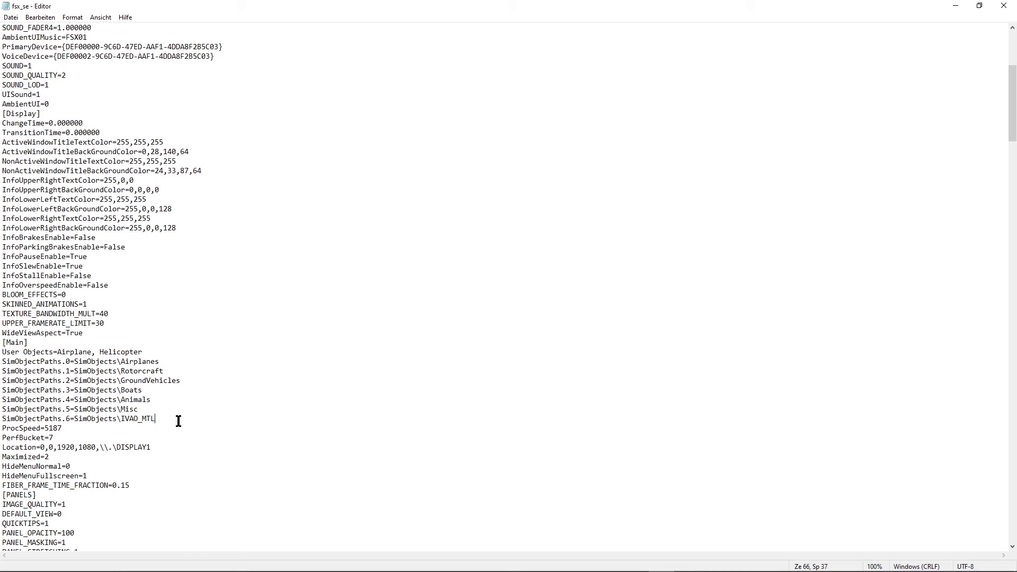
double_click(148, 419)
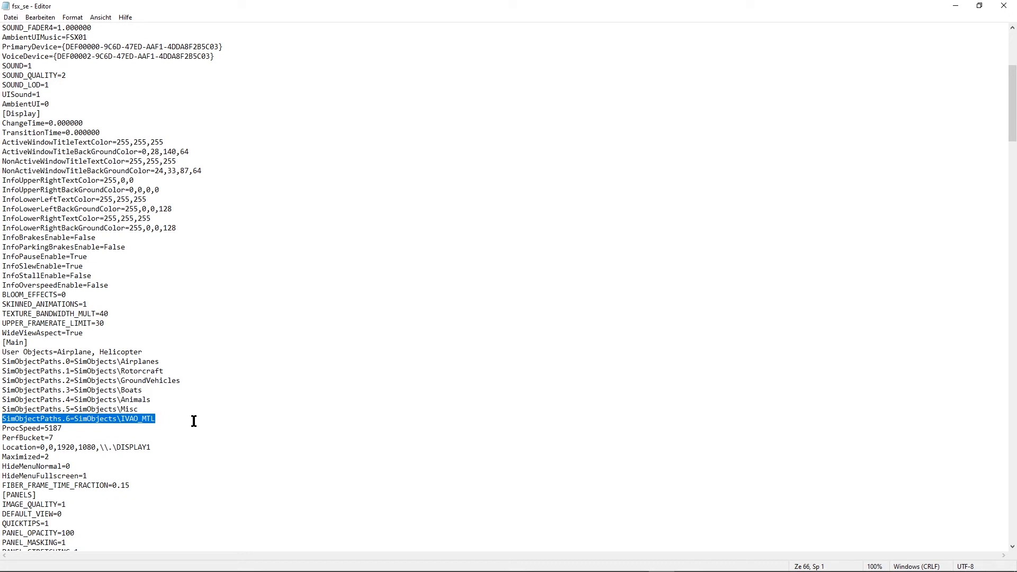
Highlight the SimObjectPaths IVAO_MTL line under [Main] to verify it, leaving it unchanged.
click(181, 428)
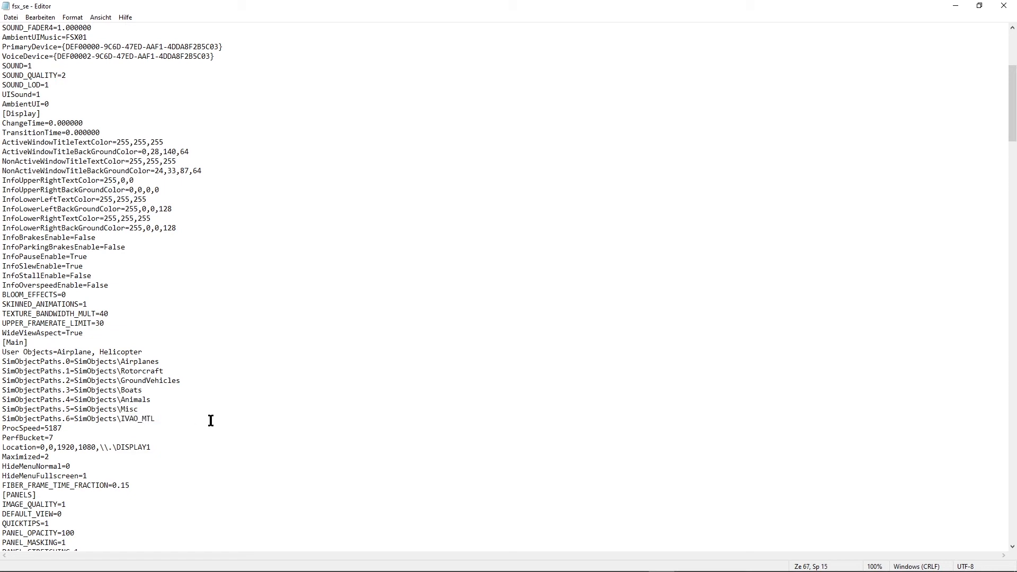
triple_click(78, 418)
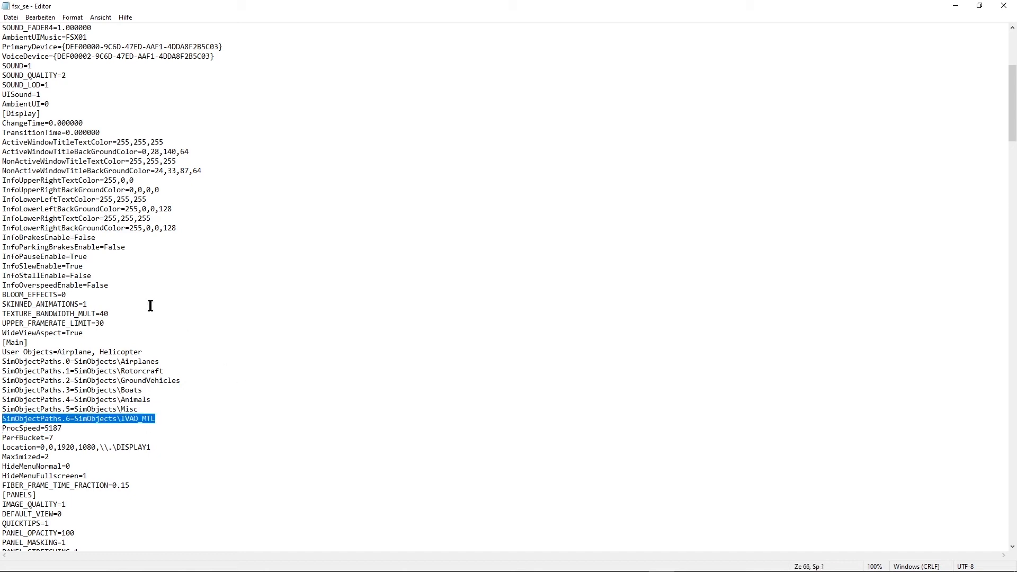
mouse_move(50, 420)
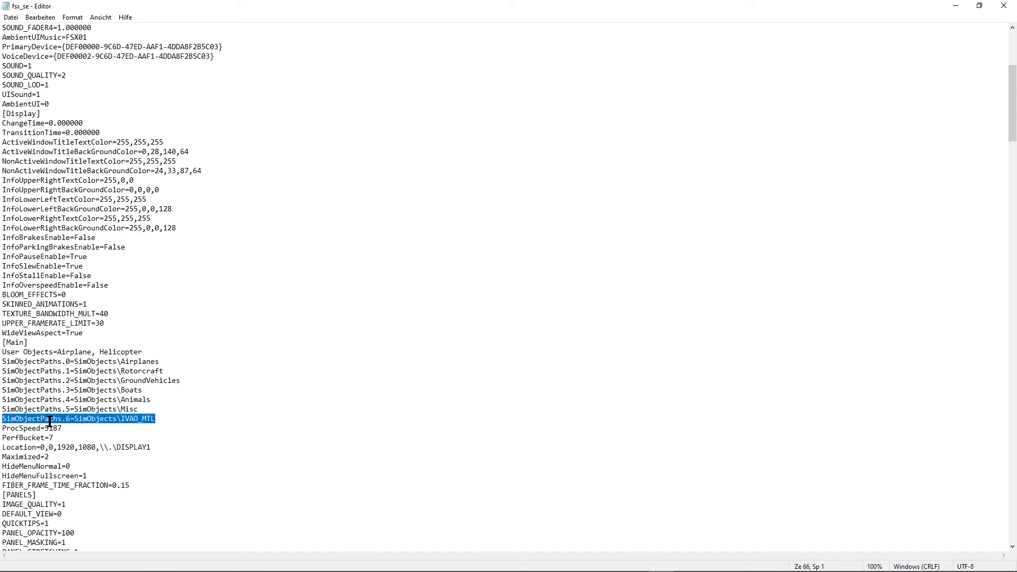
click(155, 419)
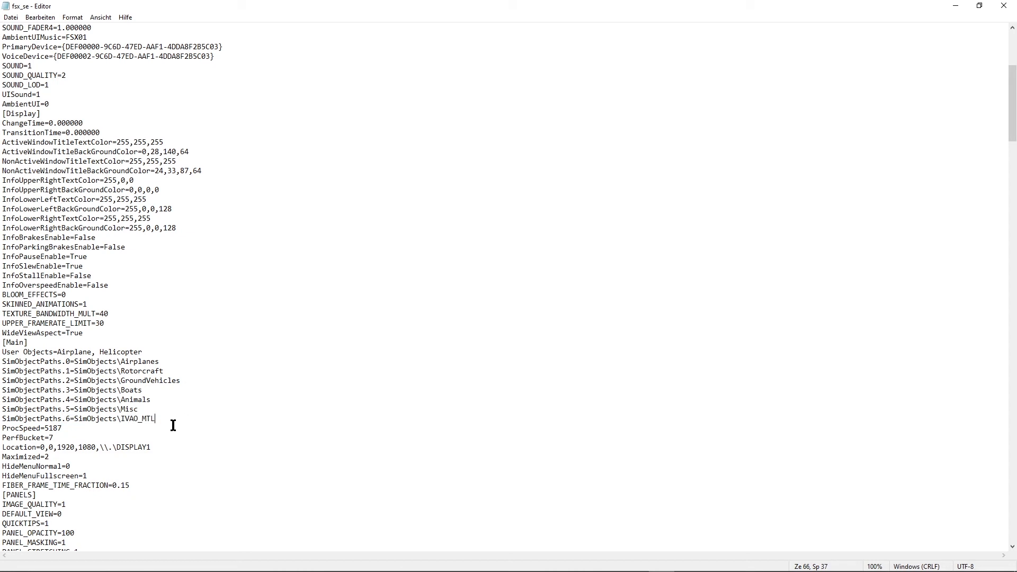
mouse_move(325, 337)
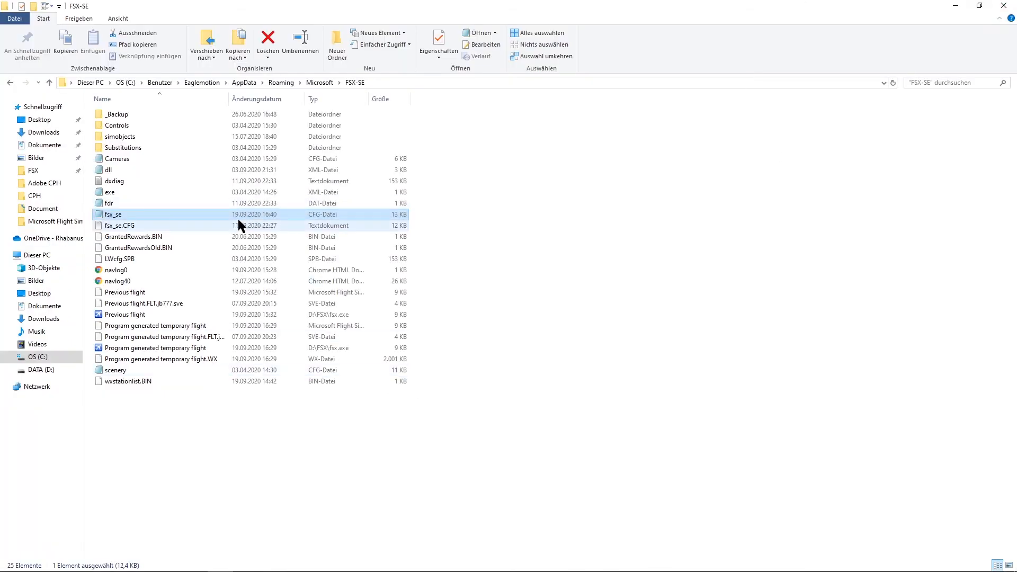
click(114, 214)
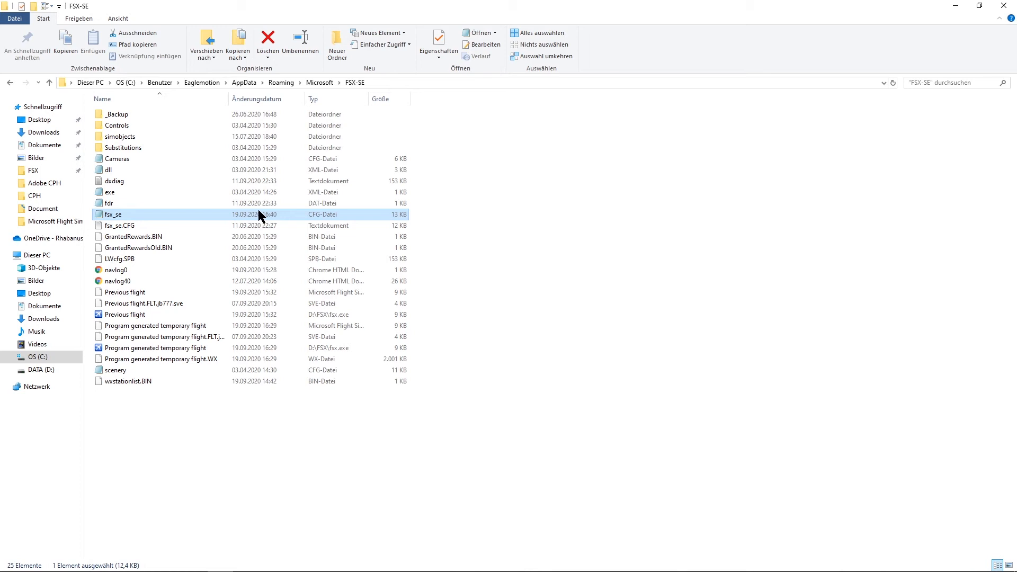
mouse_move(233, 224)
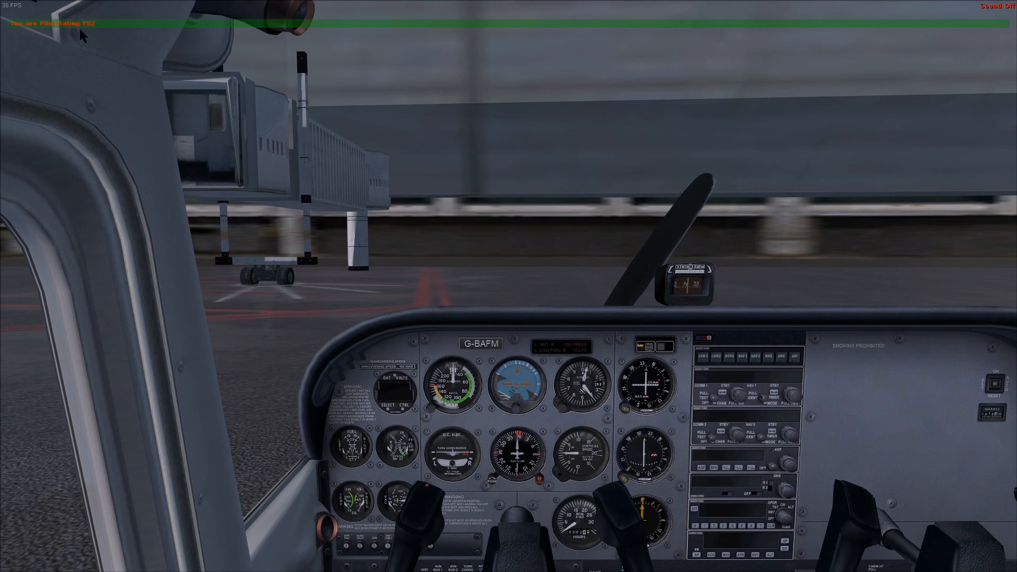
mouse_move(459, 255)
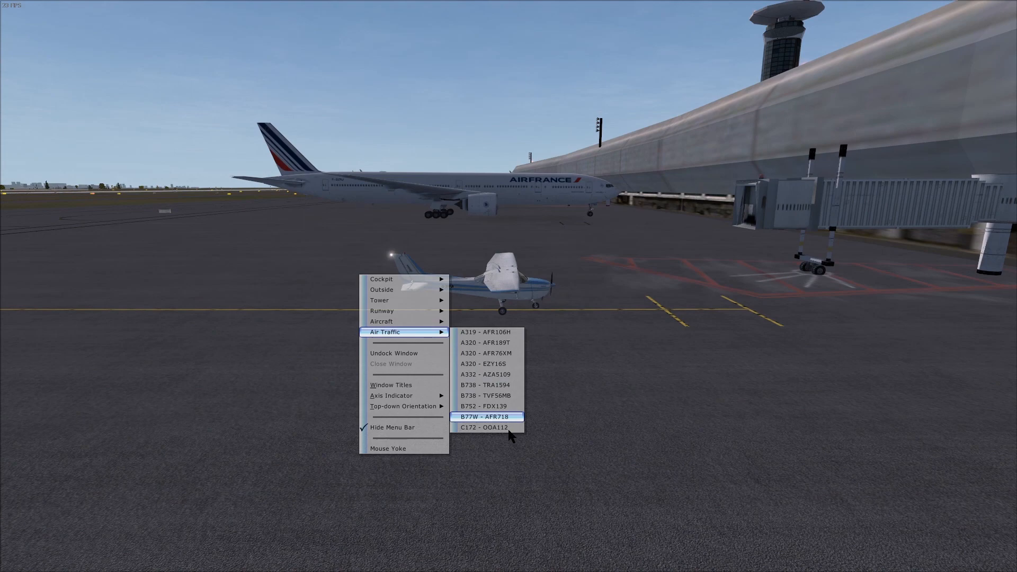
mouse_move(492, 405)
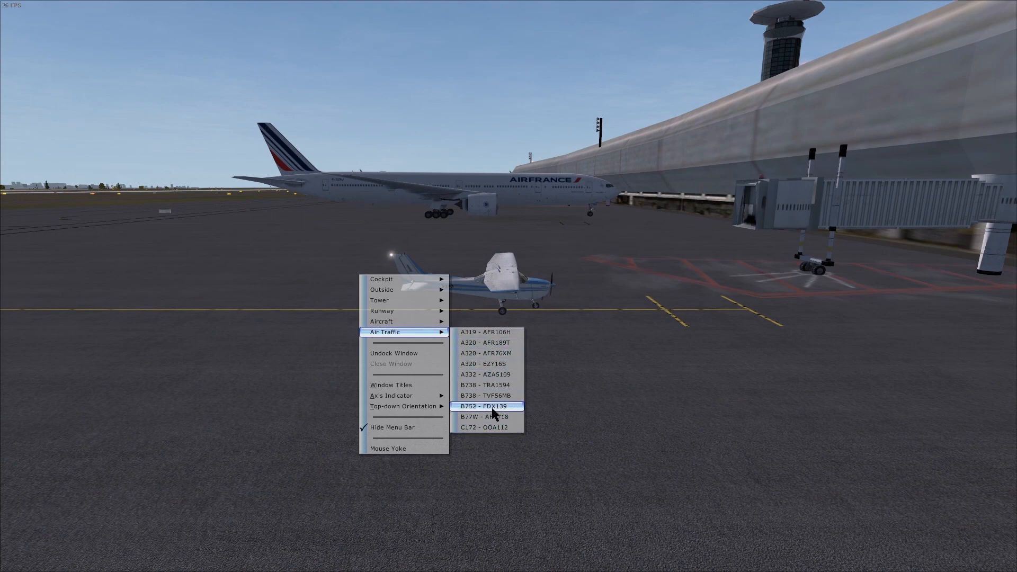